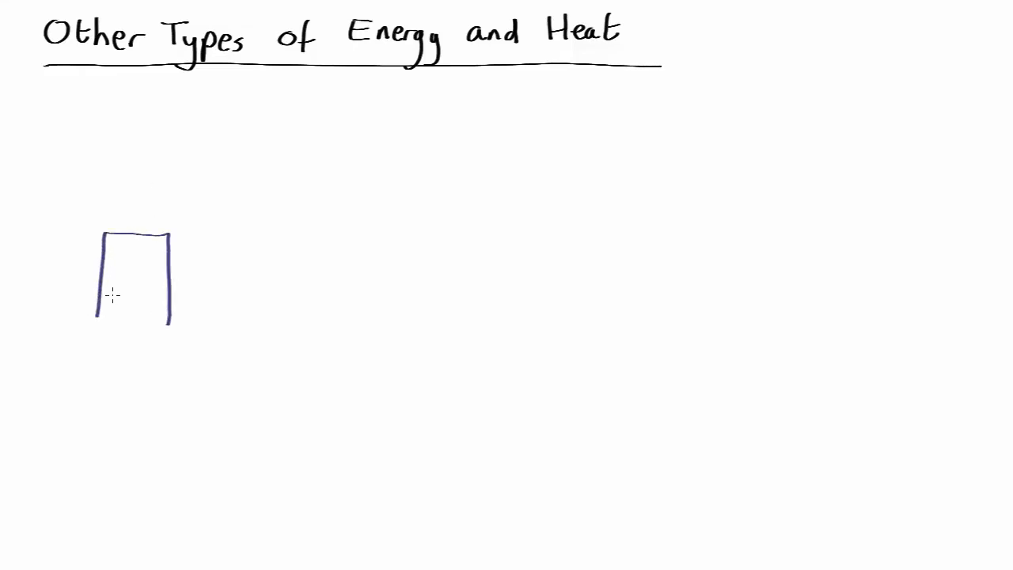
- Sketch the piston inside the engine cylinder outline with the pen
left_click_drag(103, 299, 162, 297)
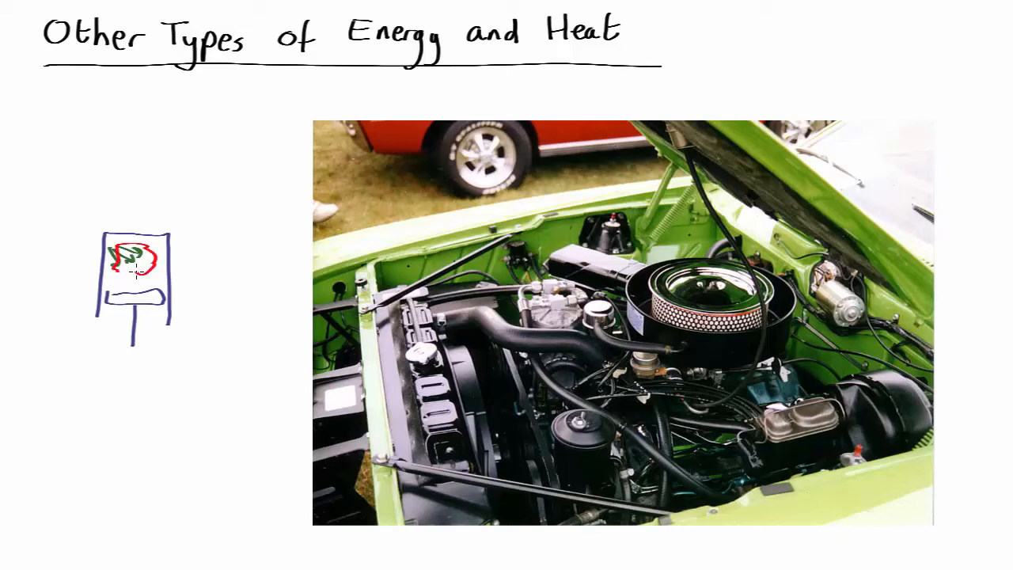
- Draw a pen stroke over the flame area of the piston sketch
left_click_drag(119, 237, 150, 284)
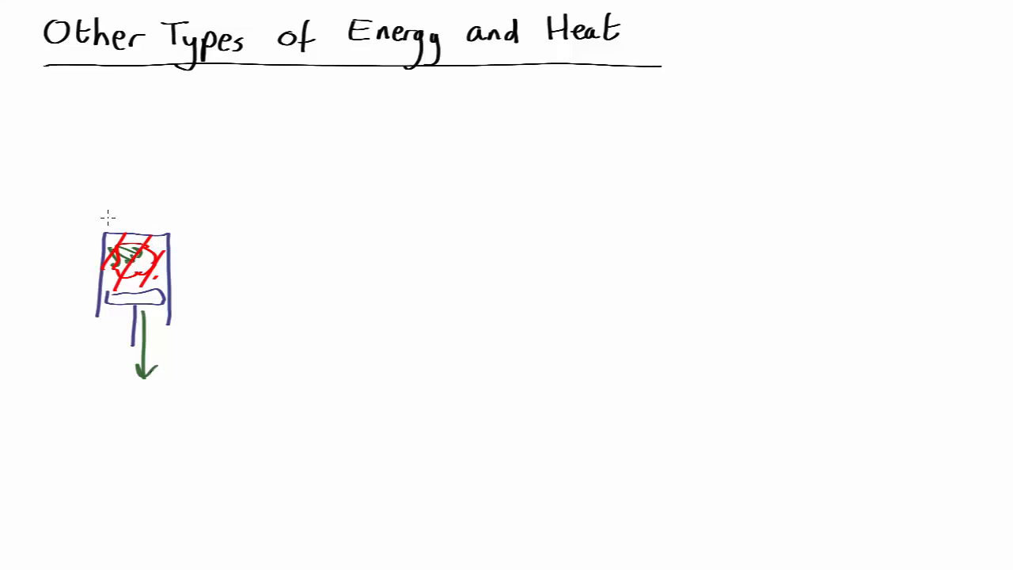
mouse_move(149, 228)
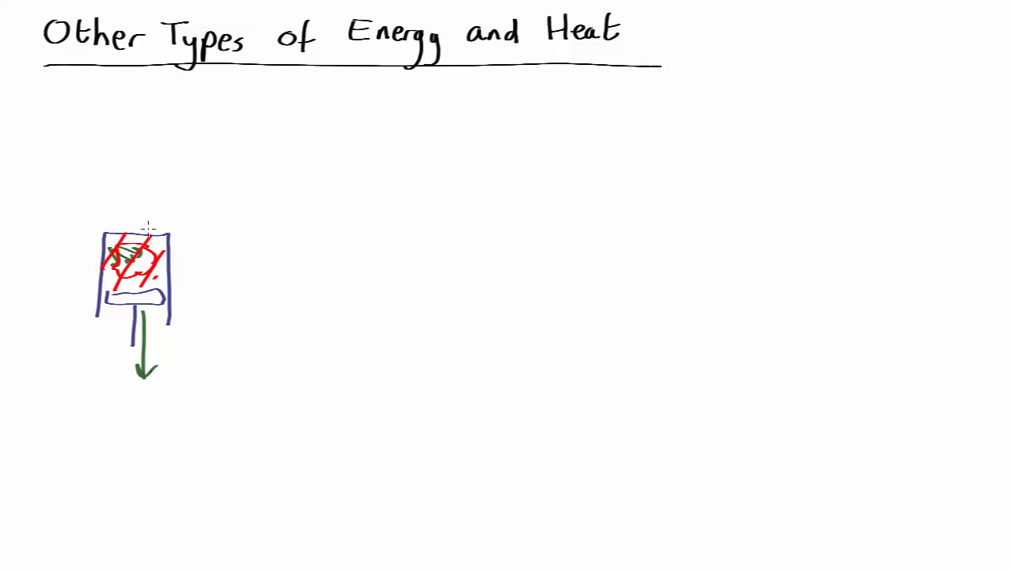